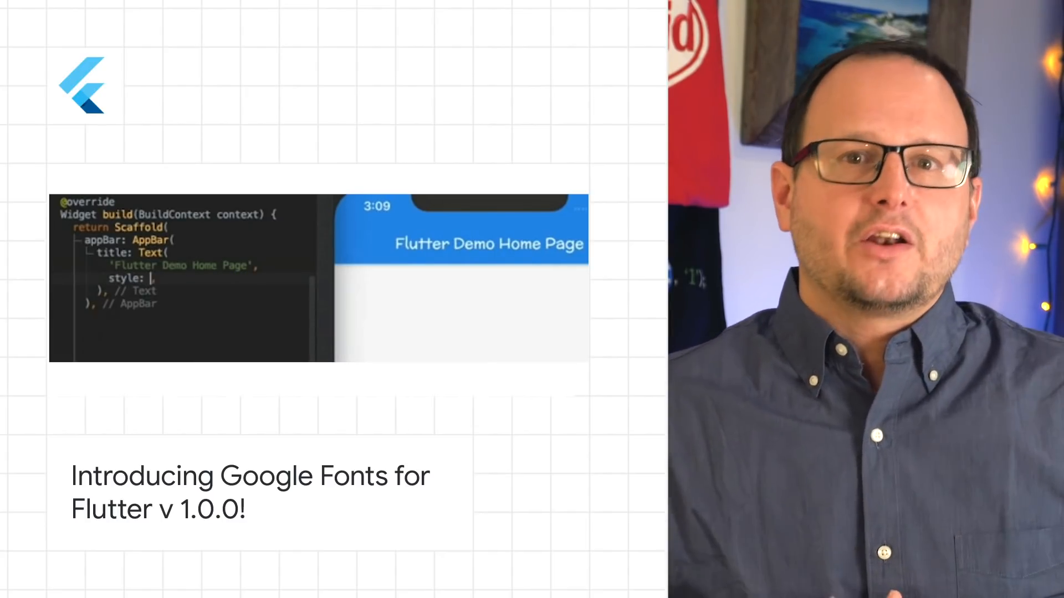
- Enter 'GoogleFonts.' while bringing up the Spanner Instances page
text(GoogleFonts.)
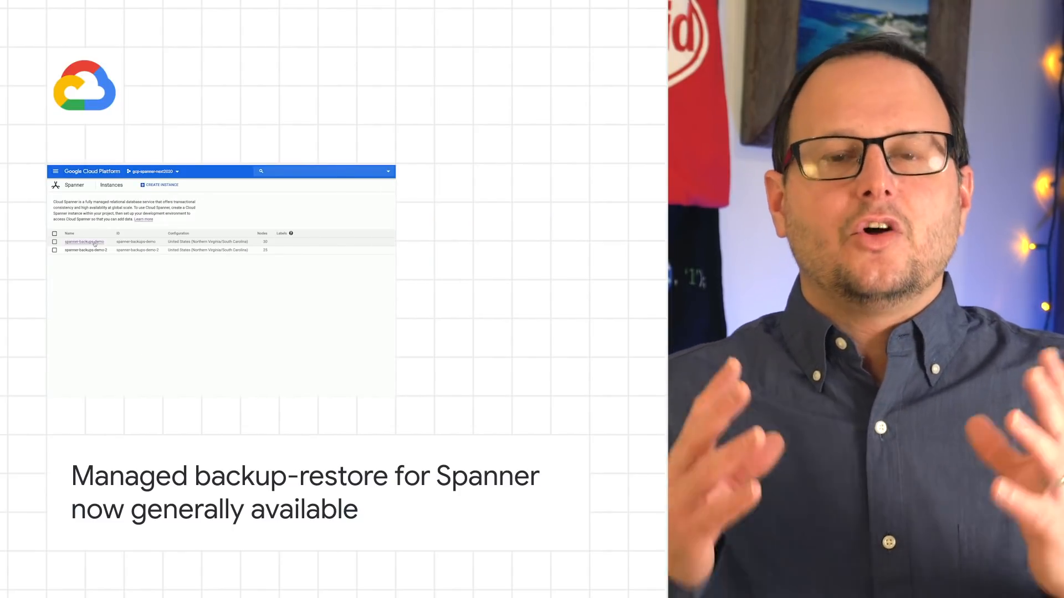
- Back up original-database in spanner-backups-demo with one-year expiry, then reopen the instance
click(83, 242)
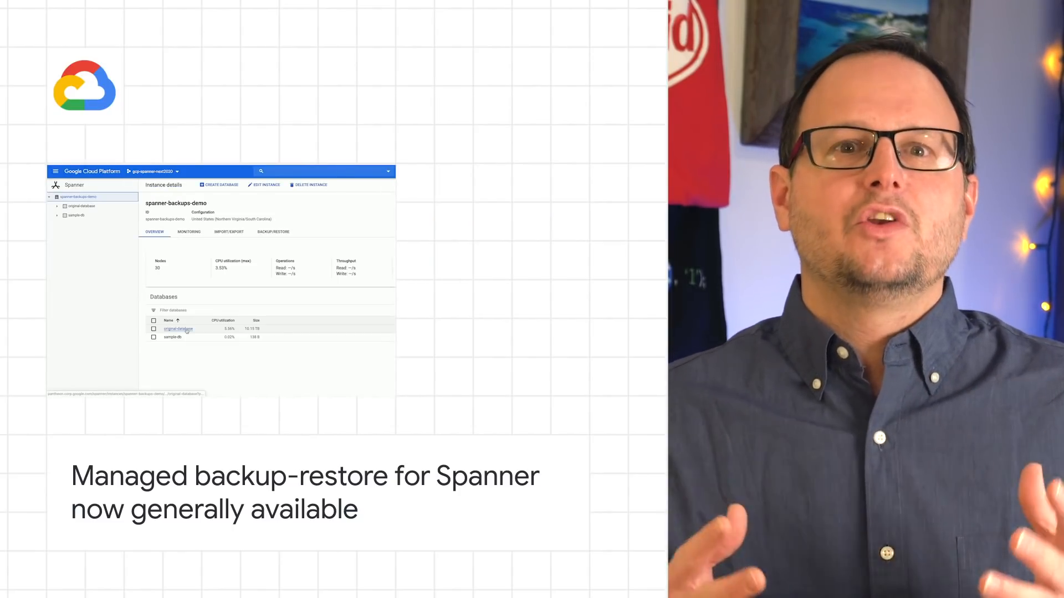
click(178, 329)
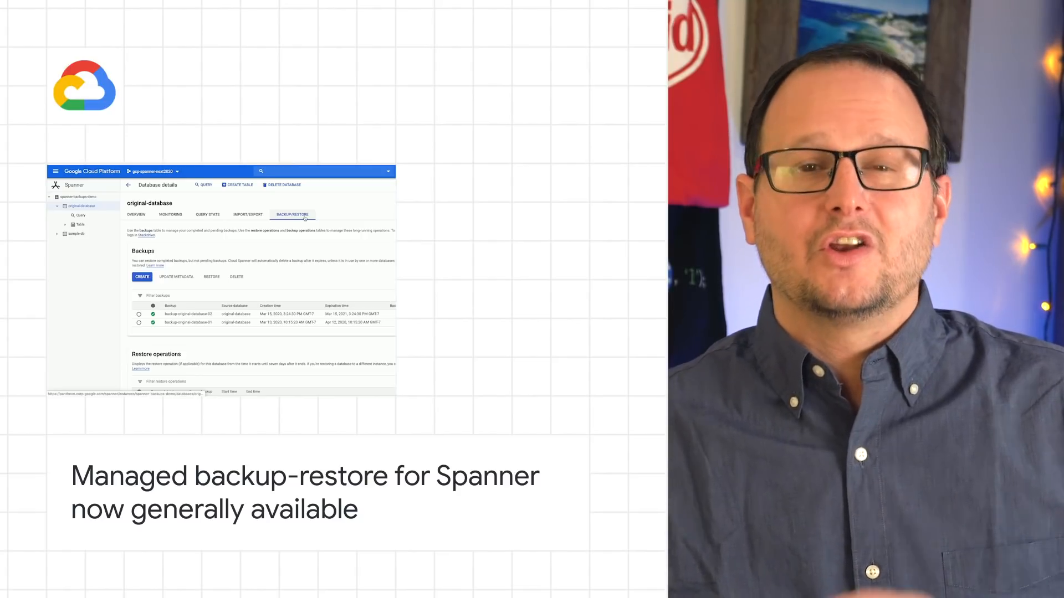
click(142, 277)
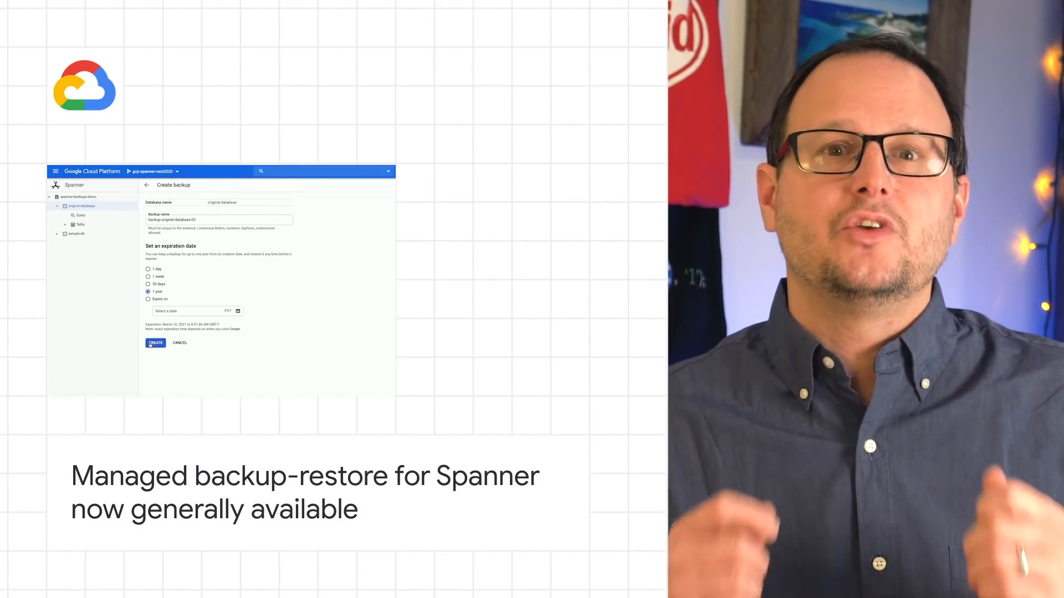
click(155, 343)
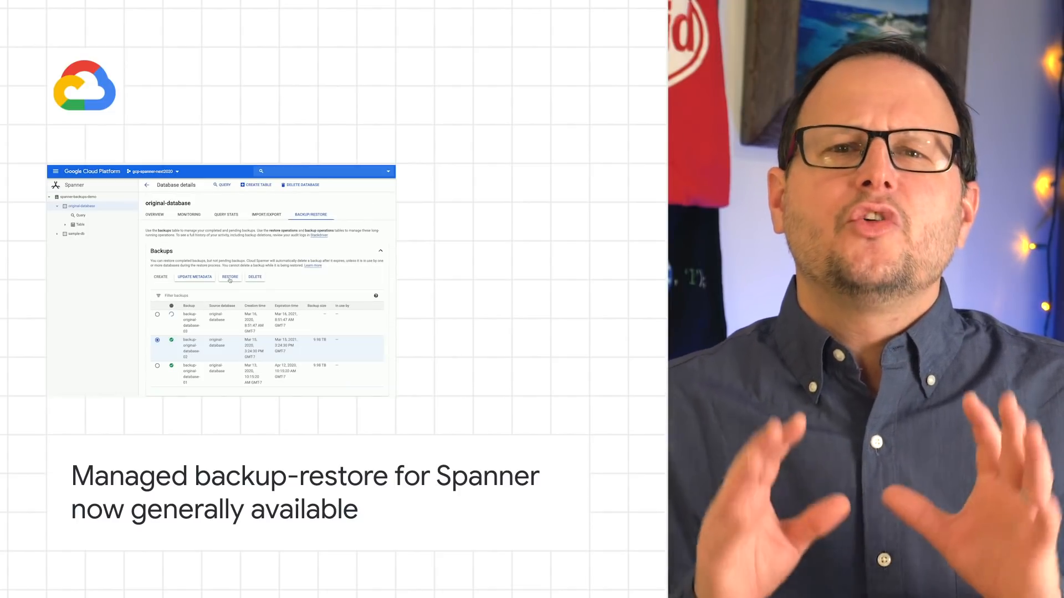
click(230, 277)
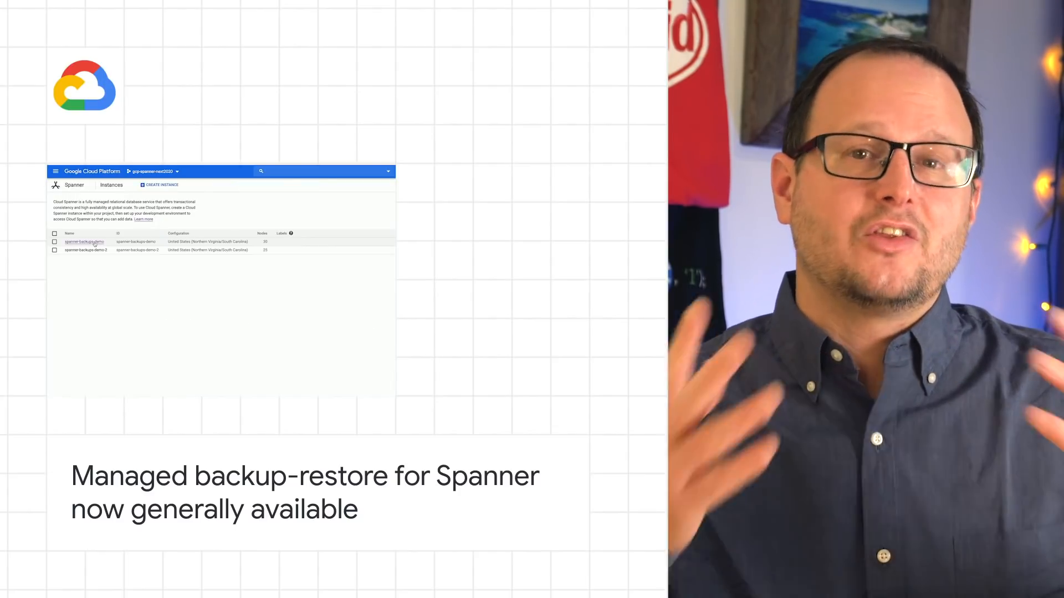
click(83, 242)
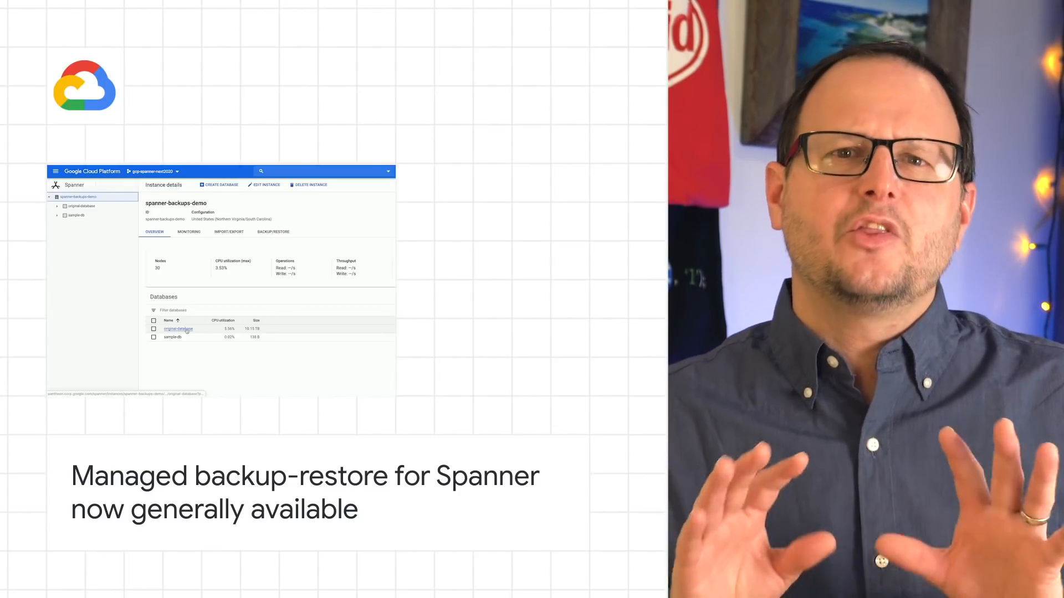